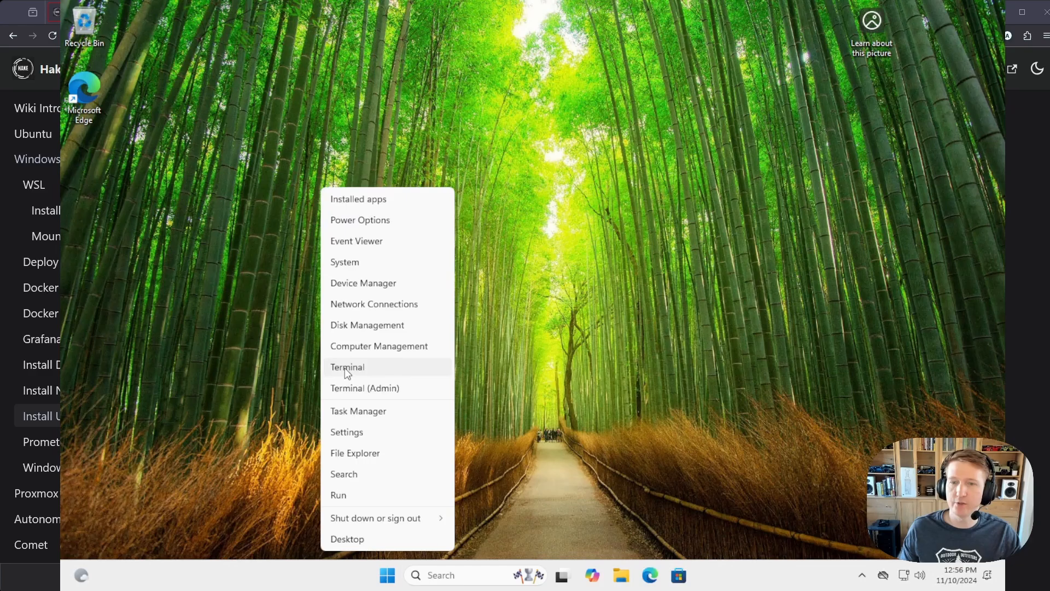
- Launch Terminal (Admin) and approve the User Account Control prompt
{"action": "left_click", "coordinate": [366, 388]}
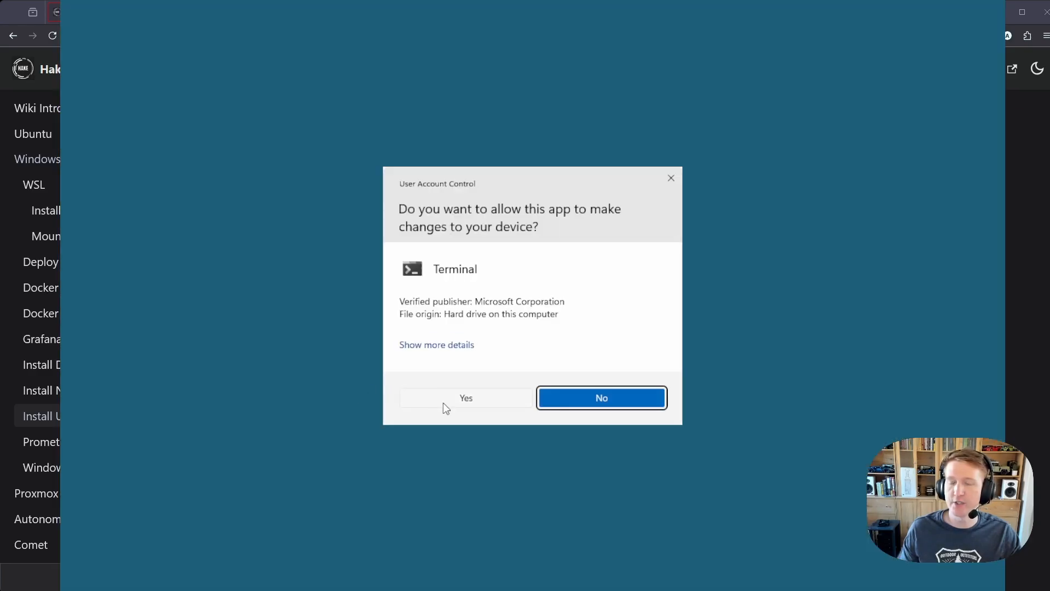
{"action": "left_click", "coordinate": [464, 397]}
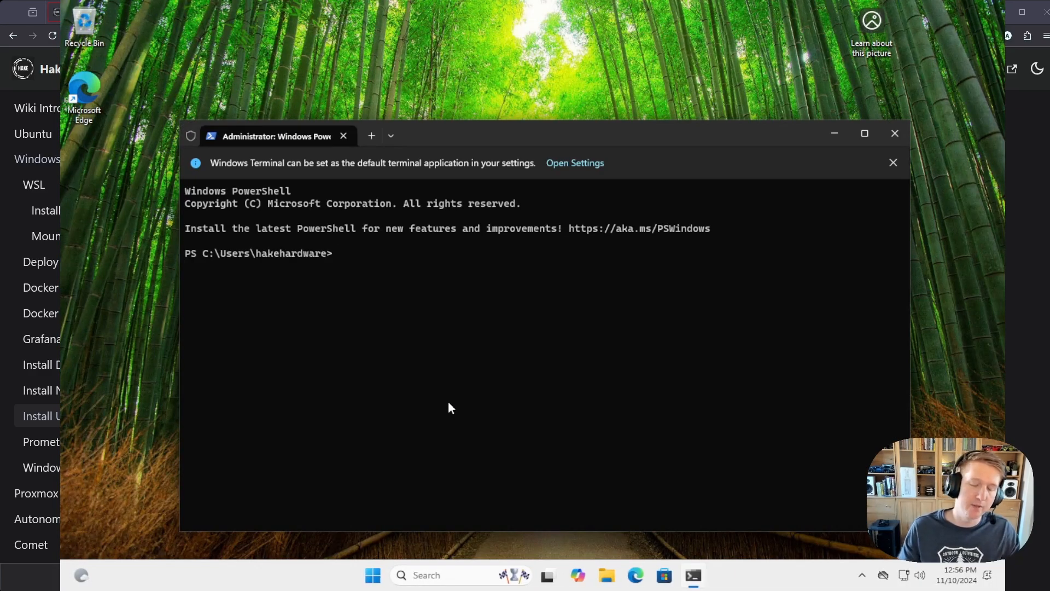
- Run wsl --install --no-distribution to install WSL and the virtual machine platform
{"action": "type", "text": "wsl -"}
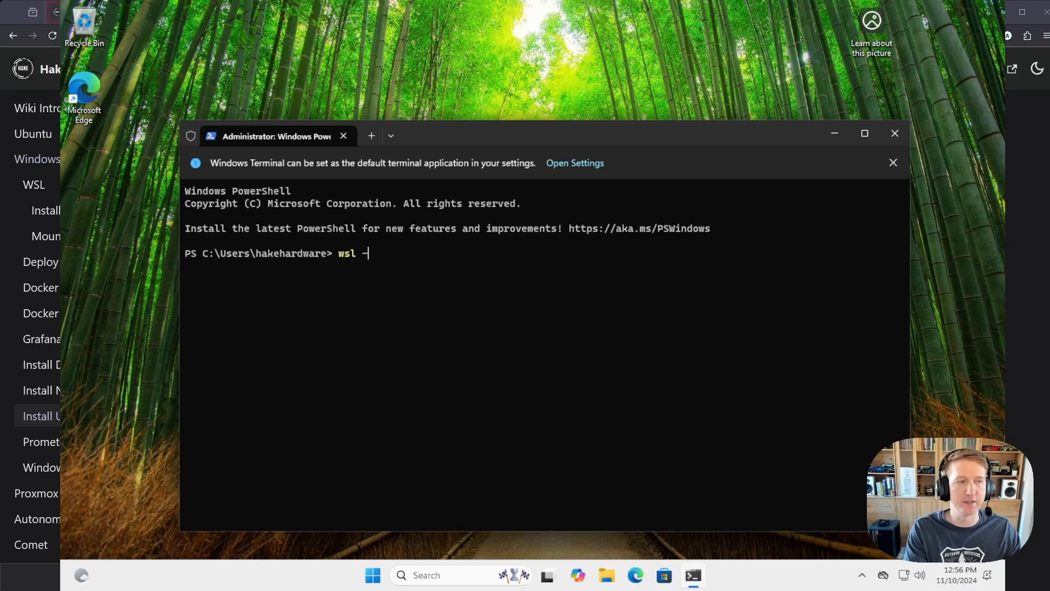
{"action": "type", "text": "-install -n"}
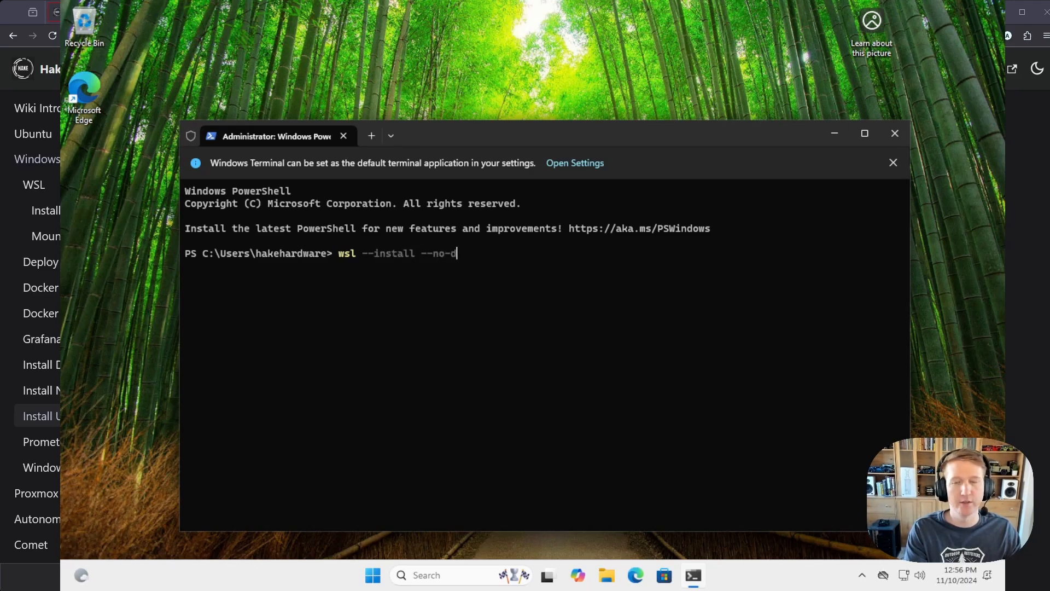
{"action": "type", "text": "istribution"}
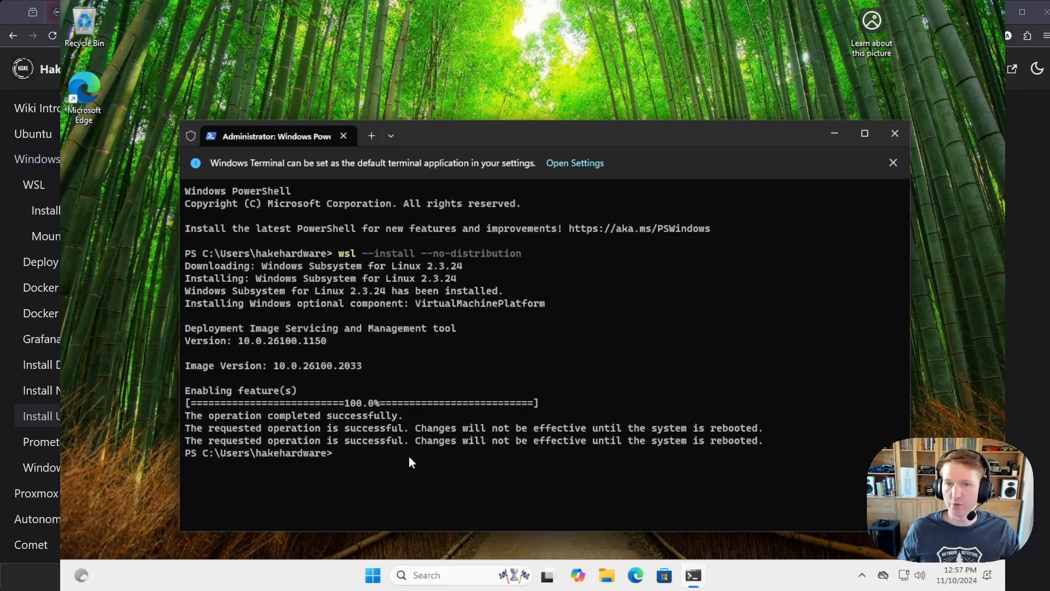
{"action": "mouse_move", "coordinate": [554, 458]}
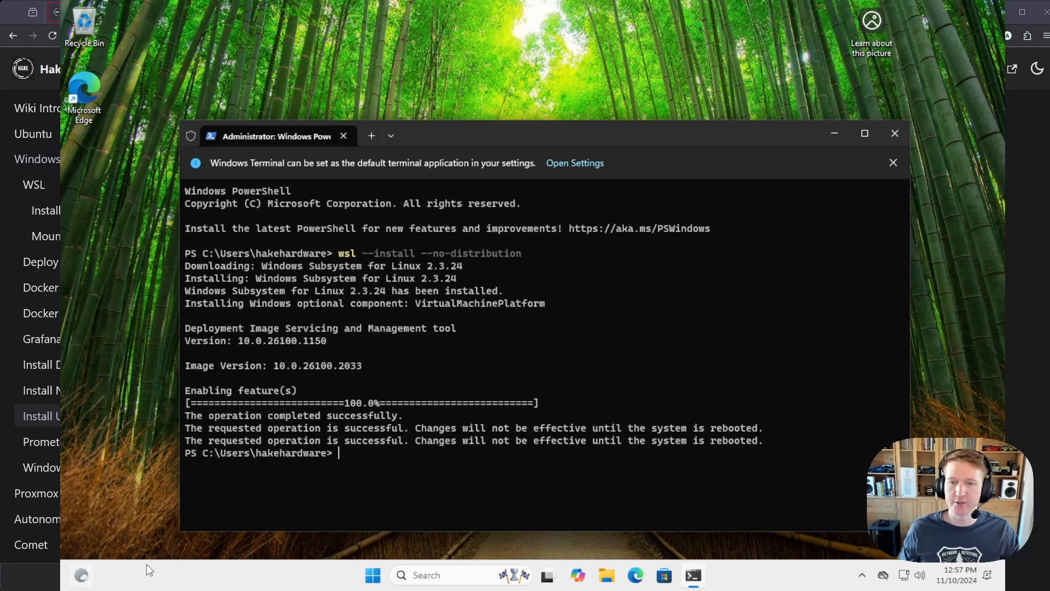
- Restart Windows from the Start menu to apply the WSL changes
{"action": "left_click", "coordinate": [372, 574]}
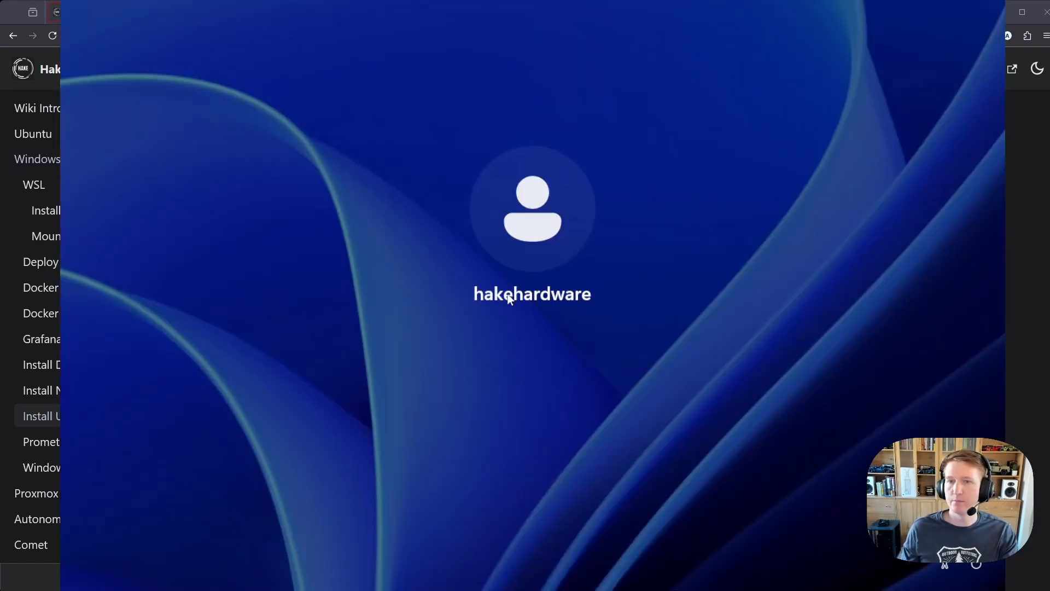
{"action": "mouse_move", "coordinate": [680, 296]}
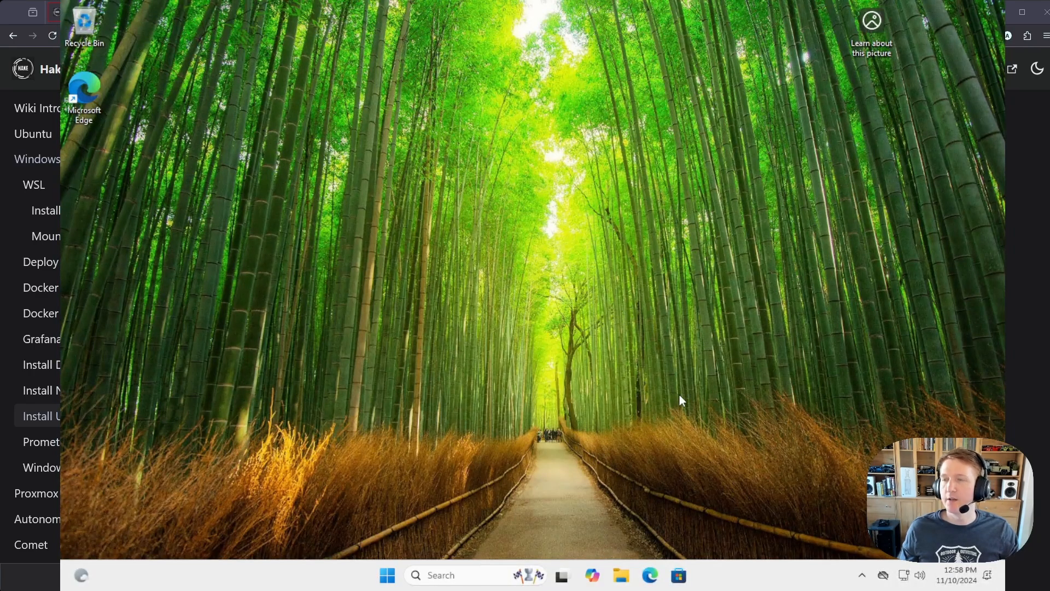
{"action": "mouse_move", "coordinate": [466, 455]}
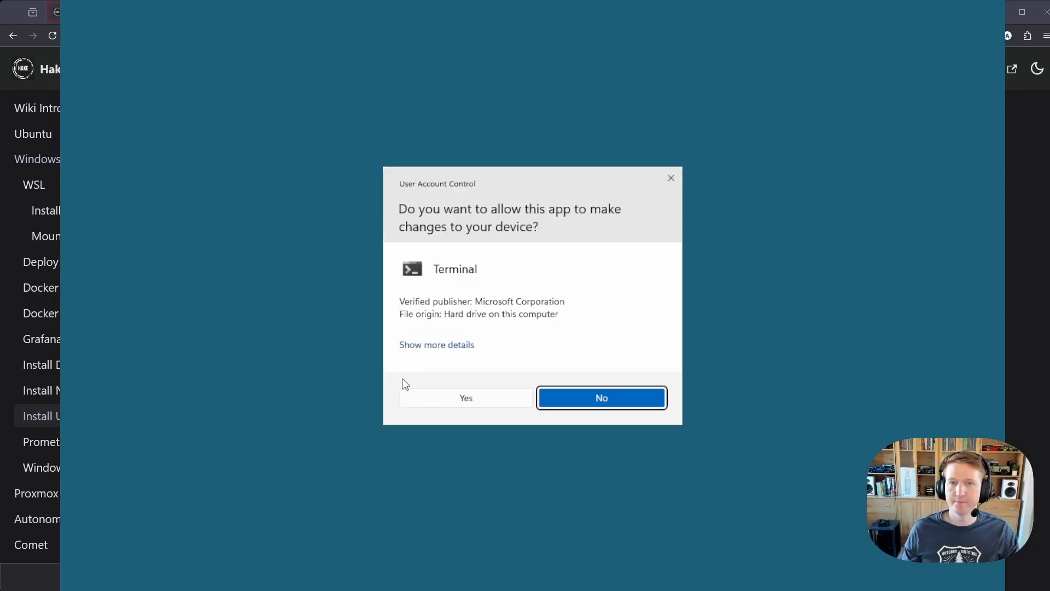
- Run wsl --list --online, select Ubuntu-24.04, and begin the wsl --install -d command
{"action": "left_click", "coordinate": [467, 397]}
{"action": "type", "text": "wsl "}
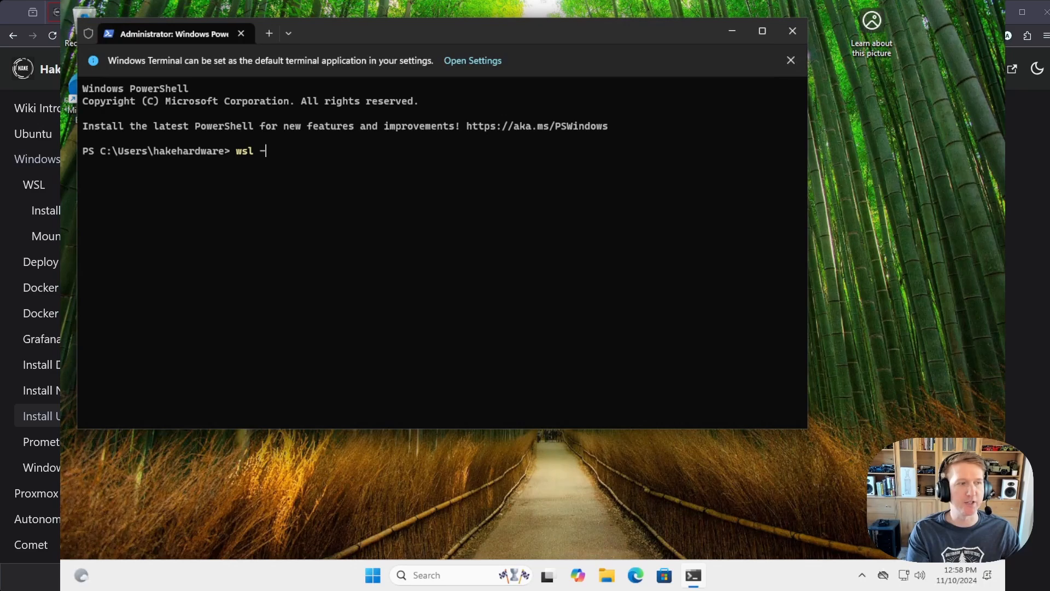
{"action": "type", "text": "-list --online"}
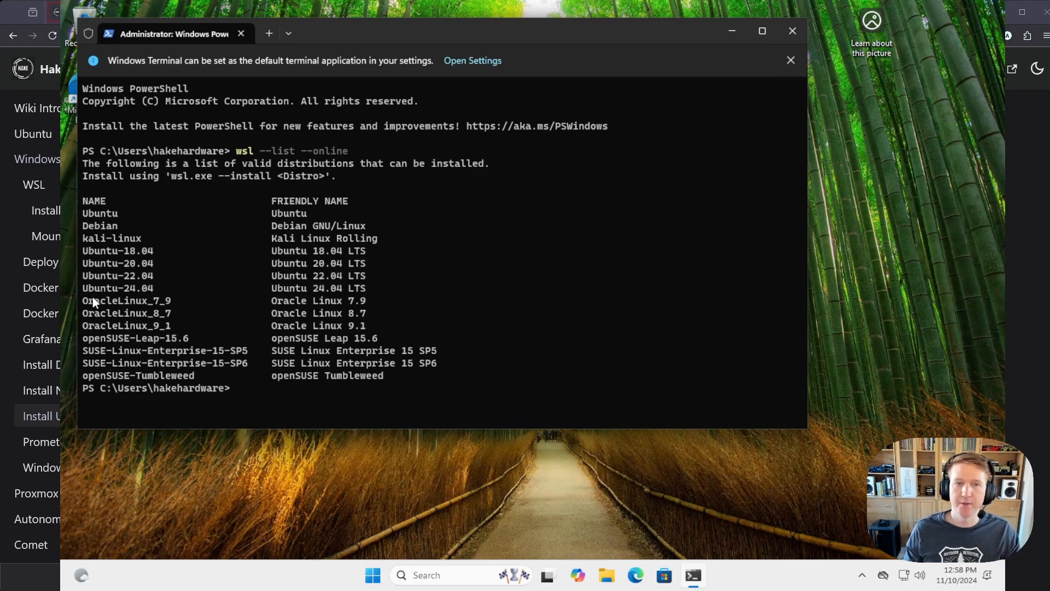
{"action": "double_click", "coordinate": [117, 288]}
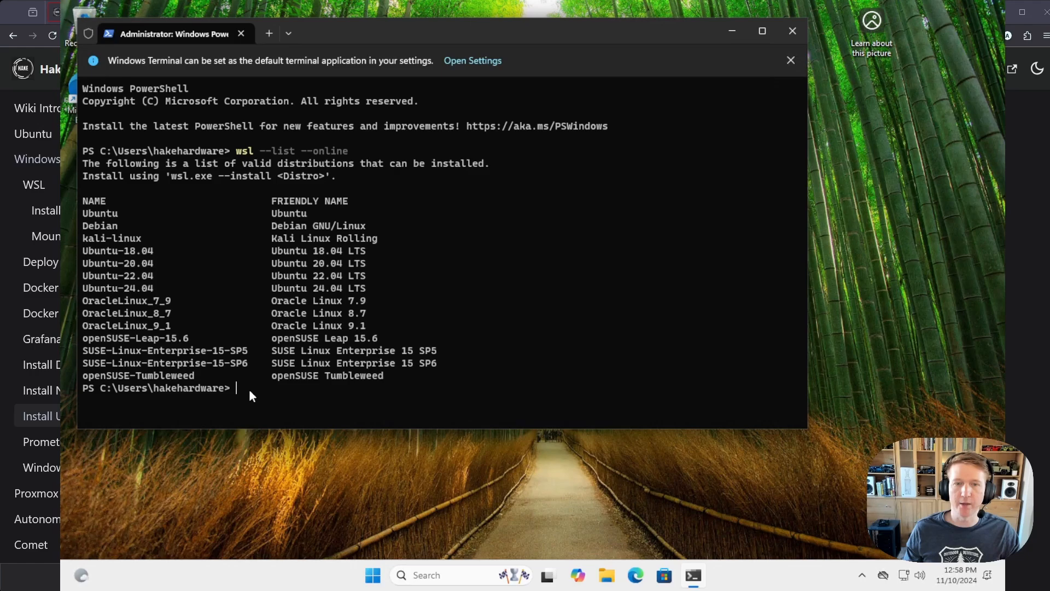
{"action": "type", "text": "wsl"}
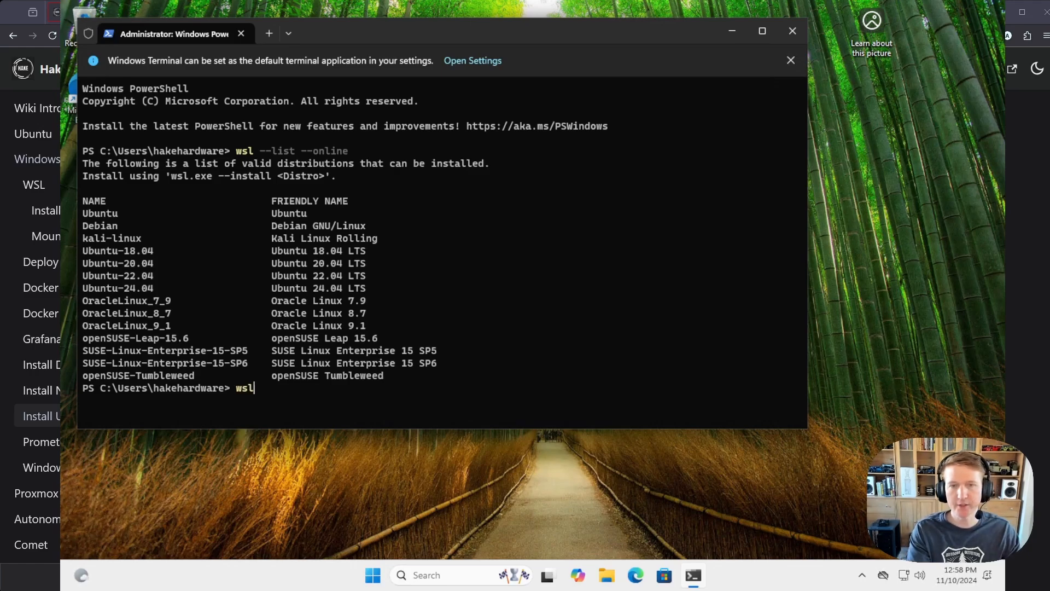
{"action": "type", "text": "--install -d"}
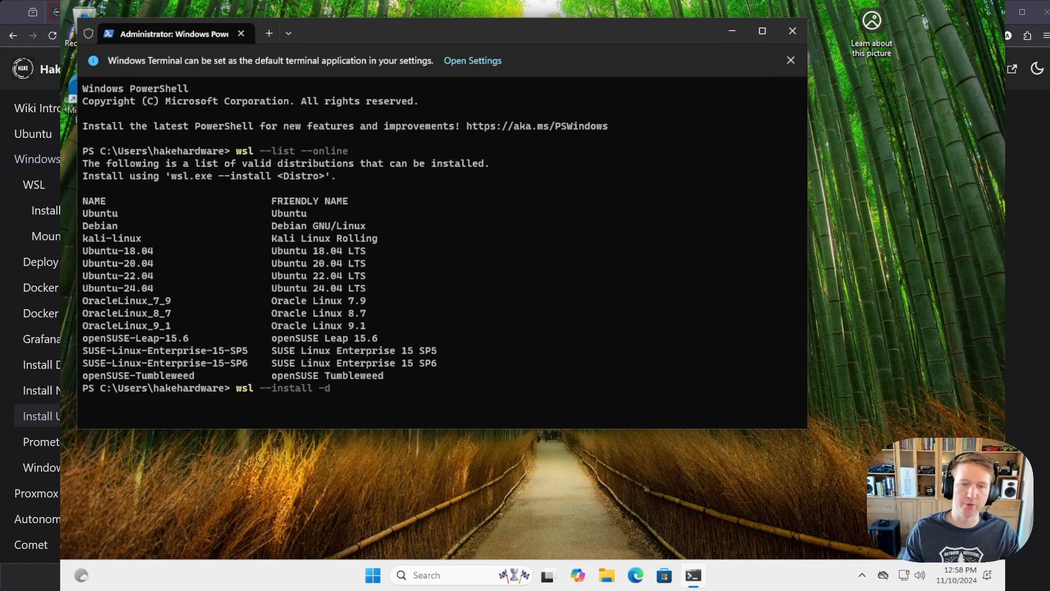
- Install Ubuntu-24.04 and create the UNIX user 'hakeh' with a password
{"action": "type", "text": "Ubuntu-24.04"}
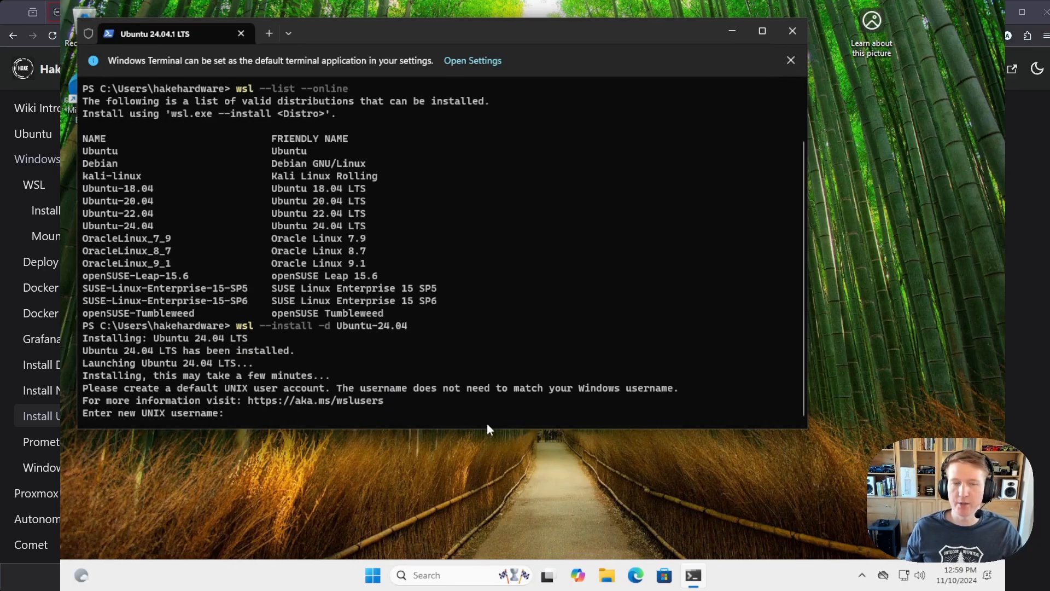
{"action": "type", "text": "hakehardware"}
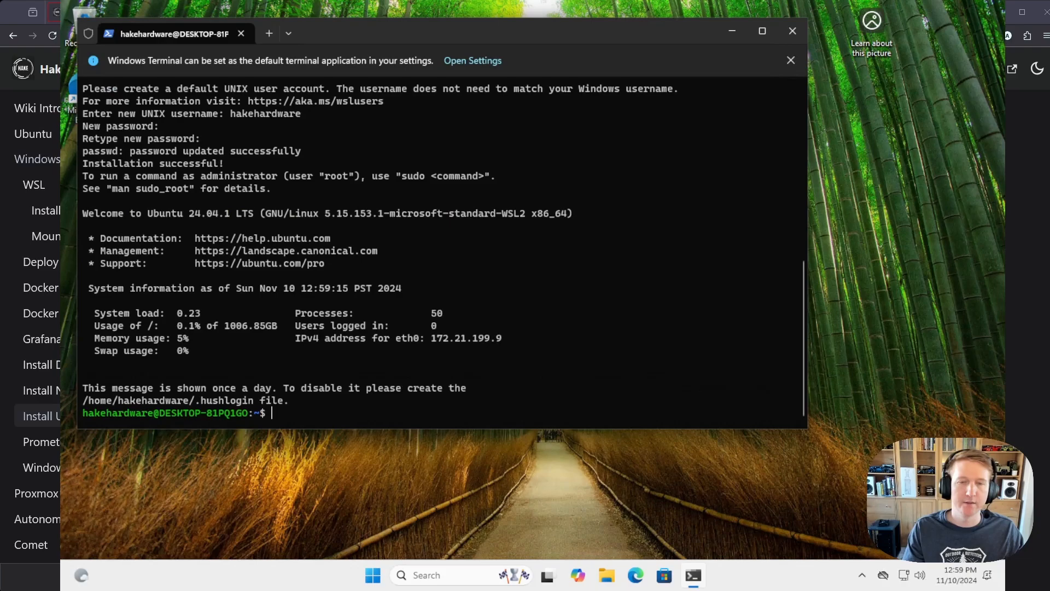
{"action": "mouse_move", "coordinate": [306, 417]}
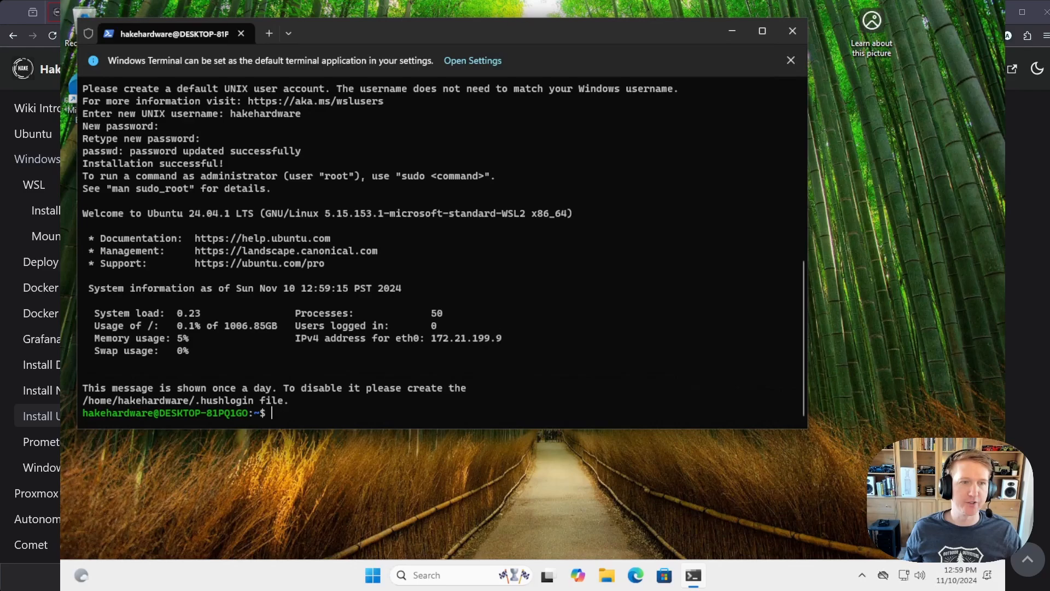
- Run sudo apt update && sudo apt full-upgrade to upgrade all Ubuntu packages
{"action": "type", "text": "sudo"}
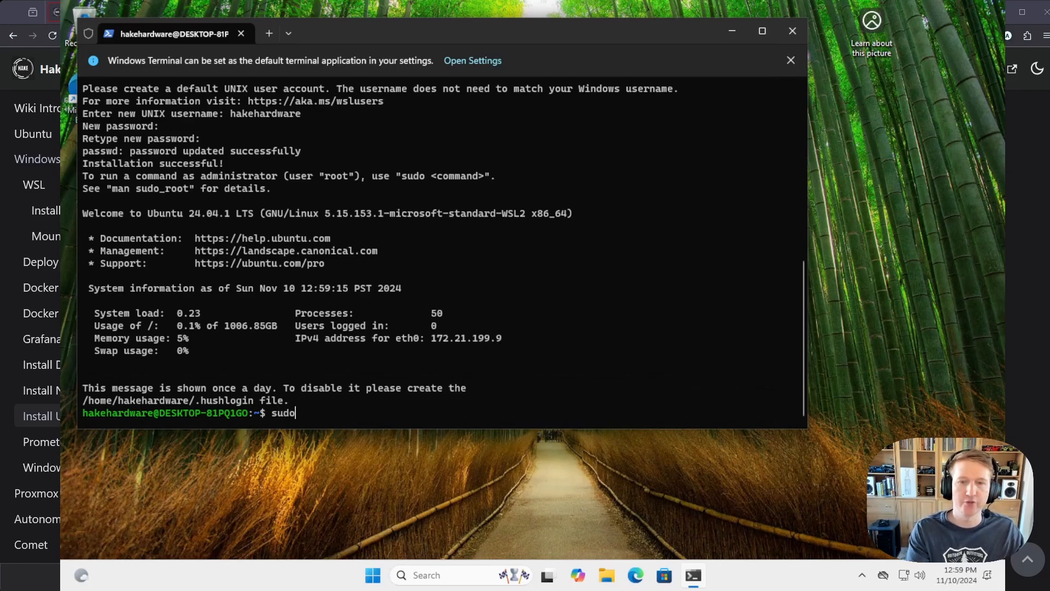
{"action": "type", "text": "apt update && s"}
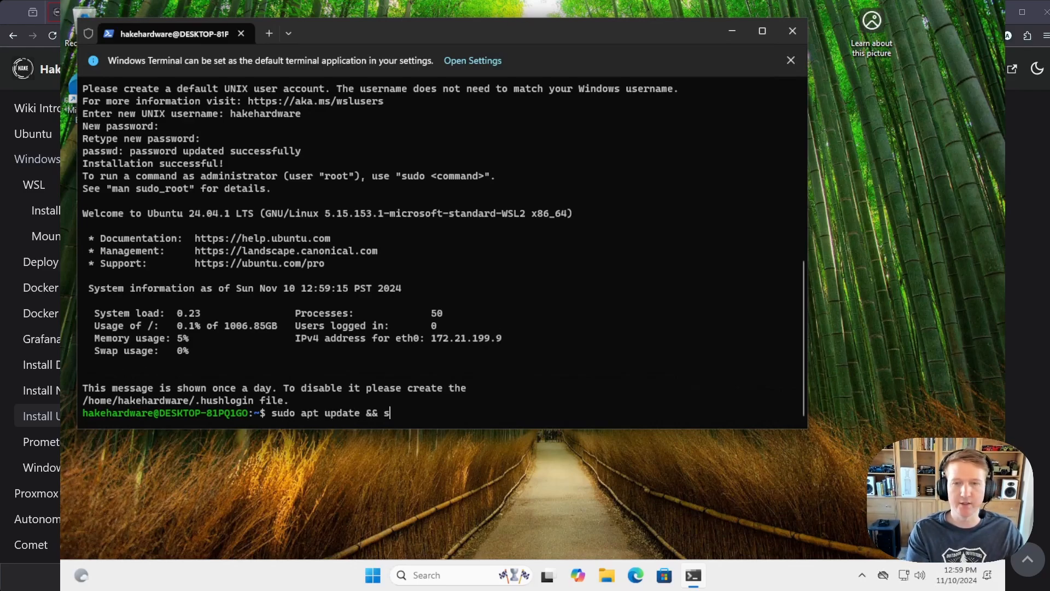
{"action": "type", "text": "udo apt ful"}
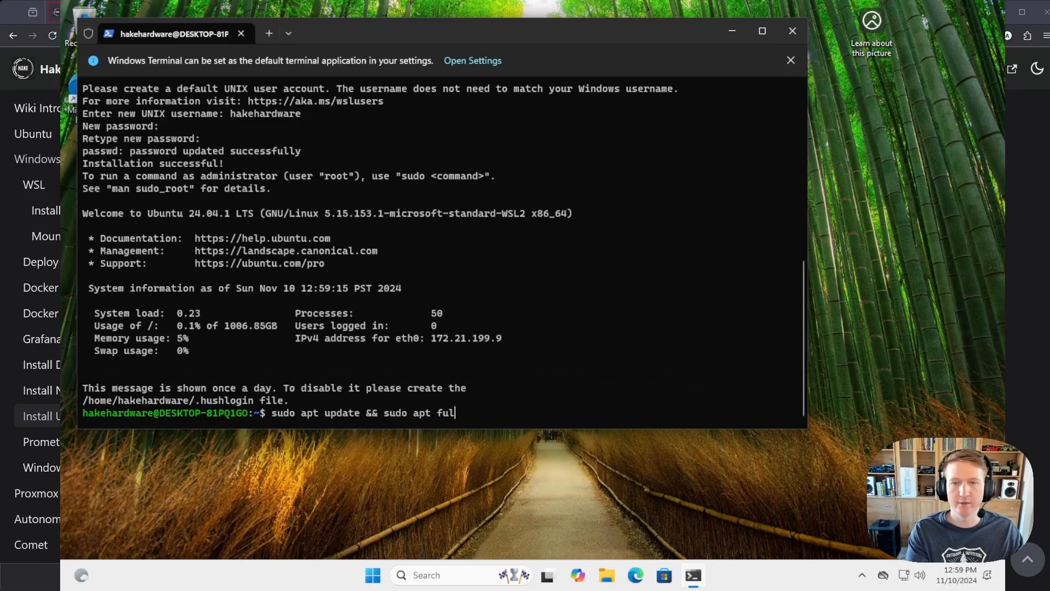
{"action": "type", "text": "l-upgrade"}
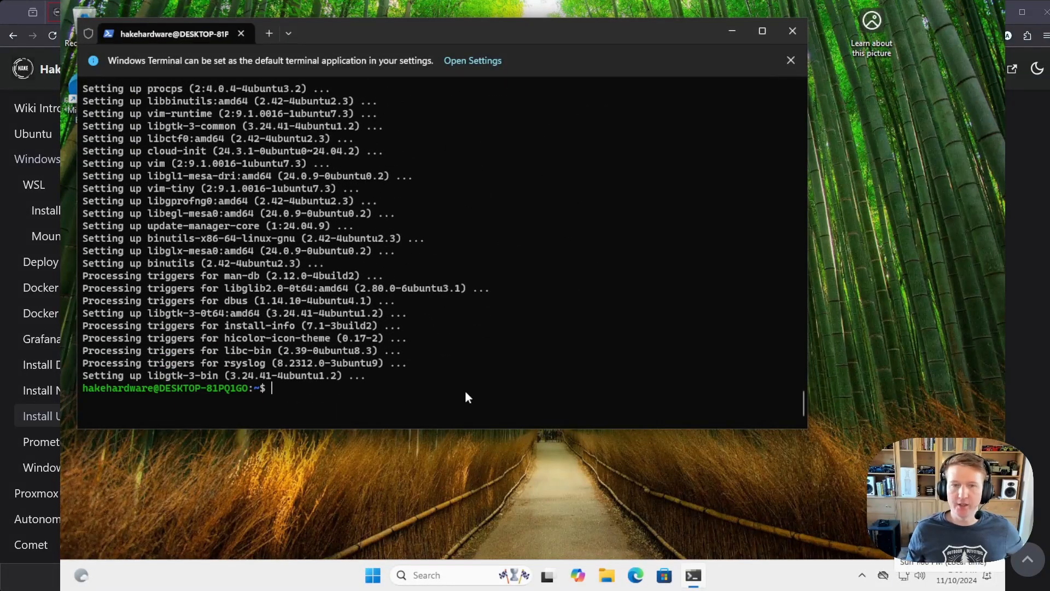
- Exit Ubuntu, run wsl --shutdown, relaunch with wsl, then exit back to PowerShell
{"action": "type", "text": "exit"}
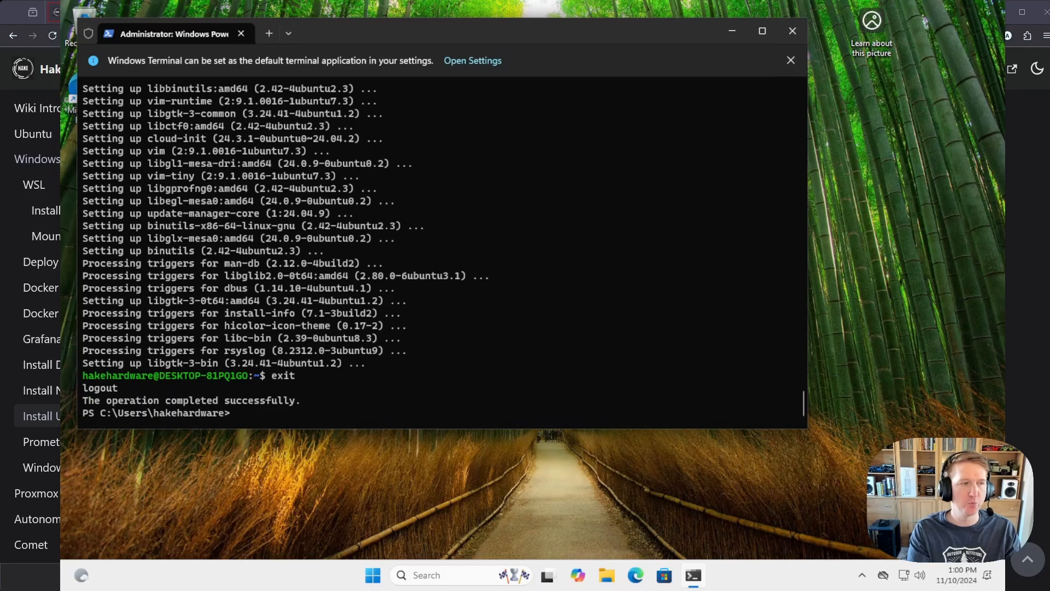
{"action": "type", "text": "wsl --shutdown"}
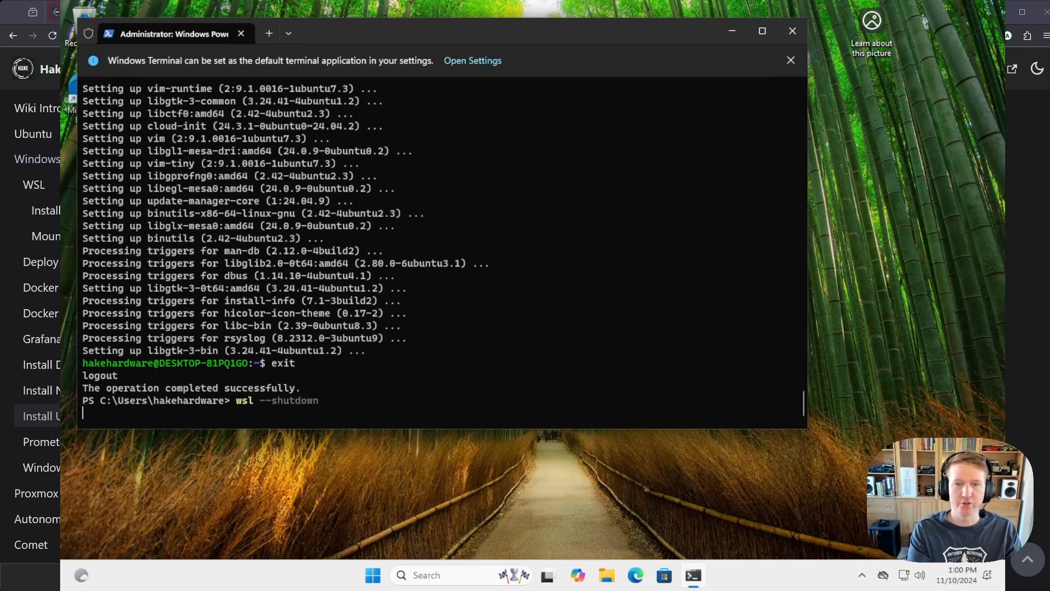
{"action": "type", "text": "ware> w"}
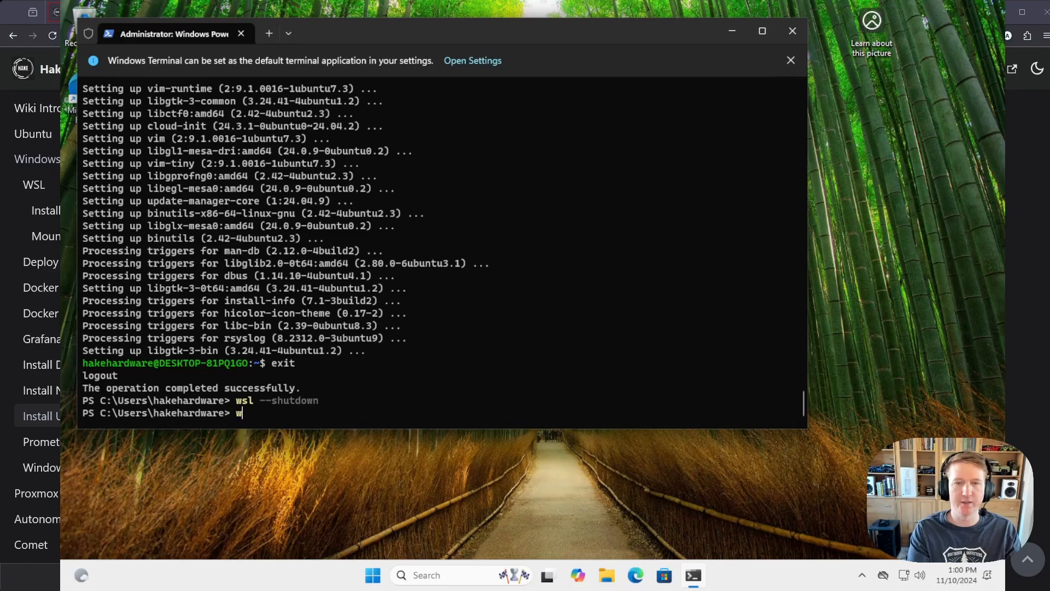
{"action": "type", "text": "sl"}
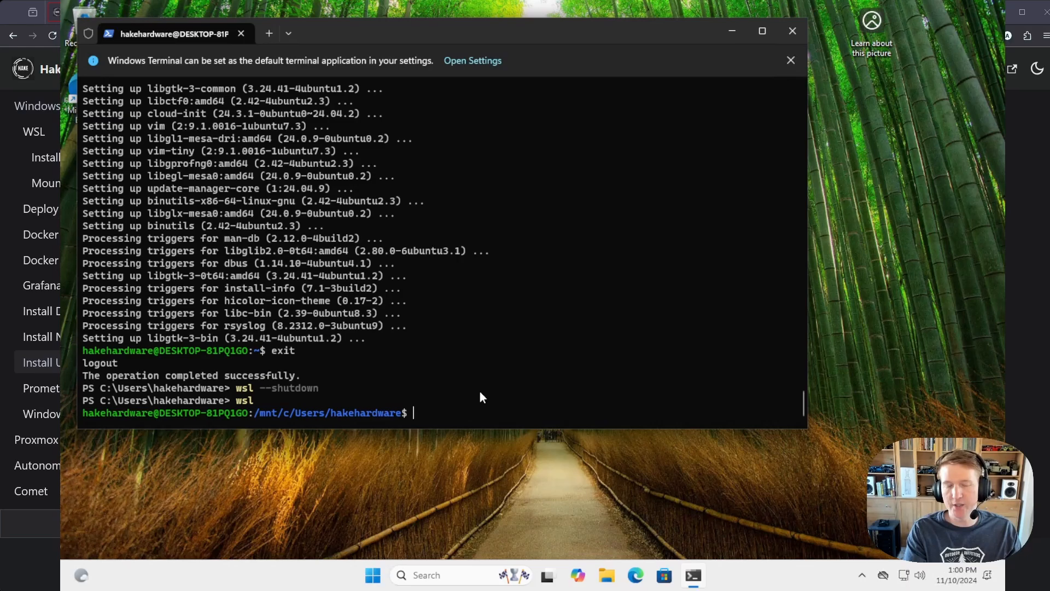
{"action": "type", "text": "exit"}
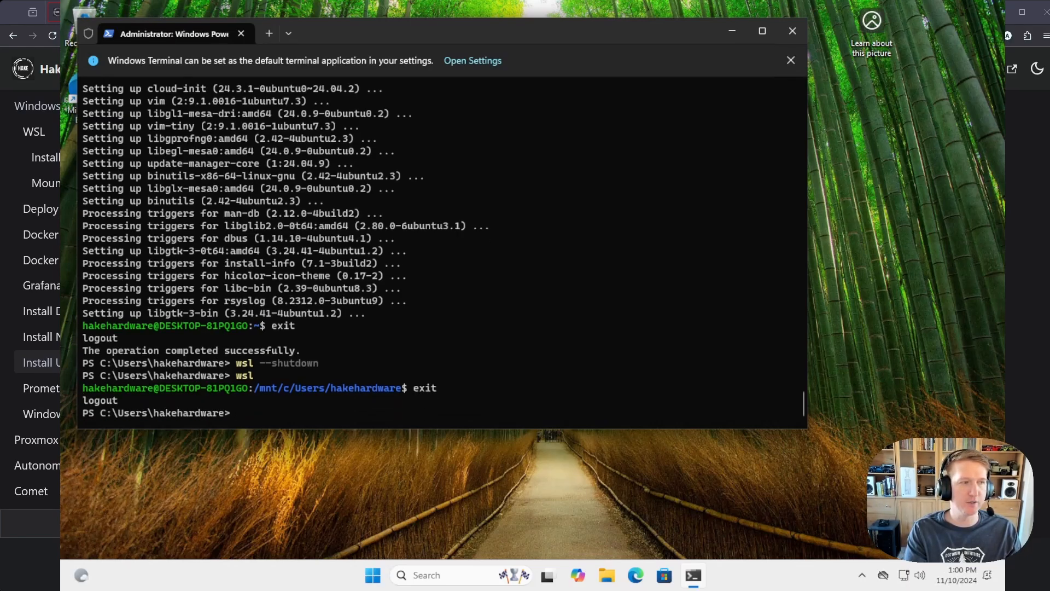
- Run wsl -l -v to show Ubuntu-24.04 on version 2, then prepare wsl --set-default Ubuntu-24.04
{"action": "type", "text": "wsl -l -v"}
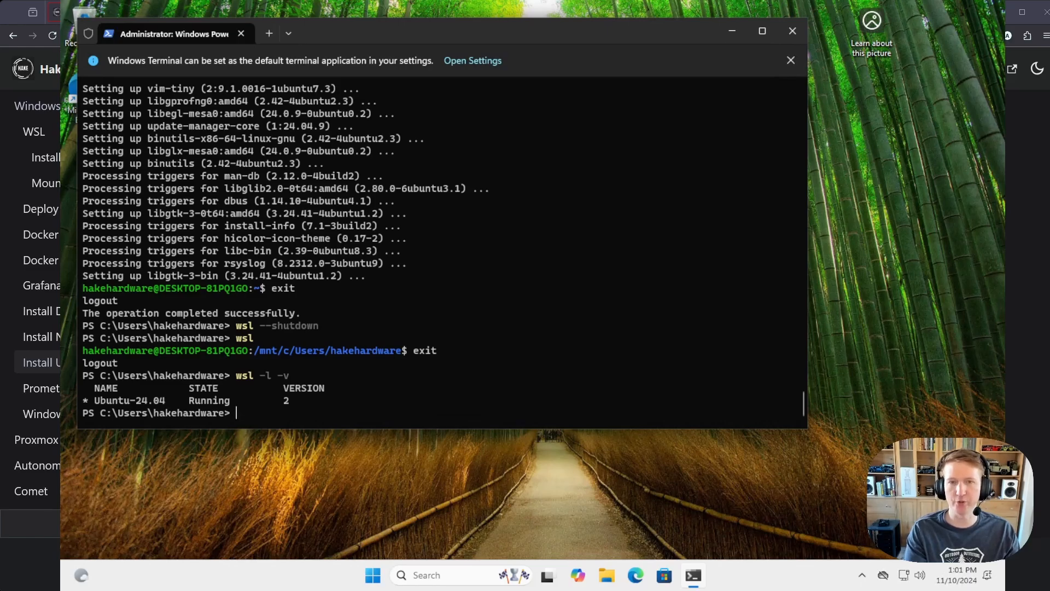
{"action": "type", "text": "wsl"}
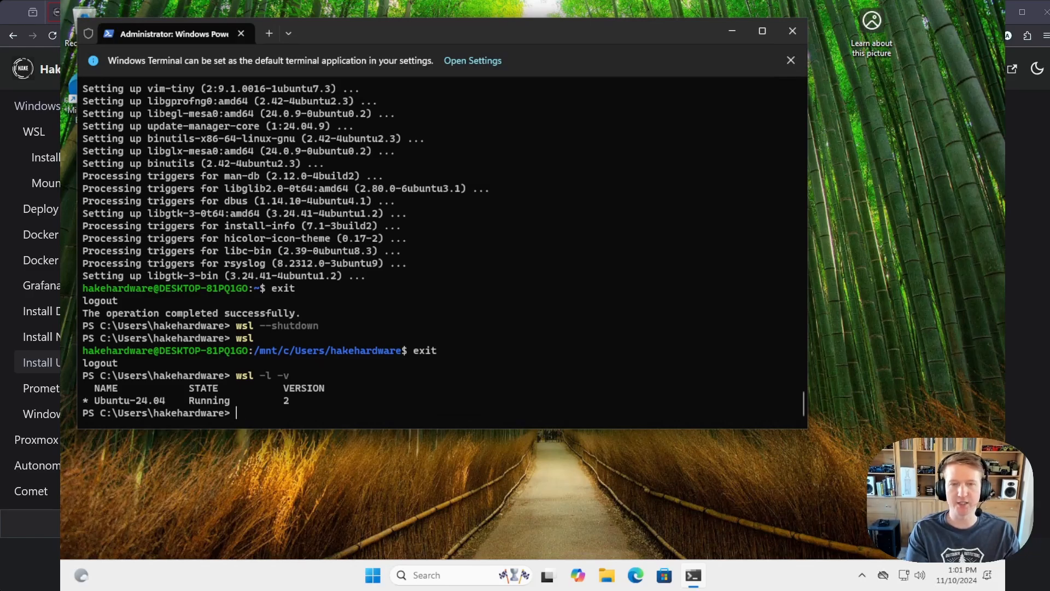
{"action": "type", "text": "wsl --"}
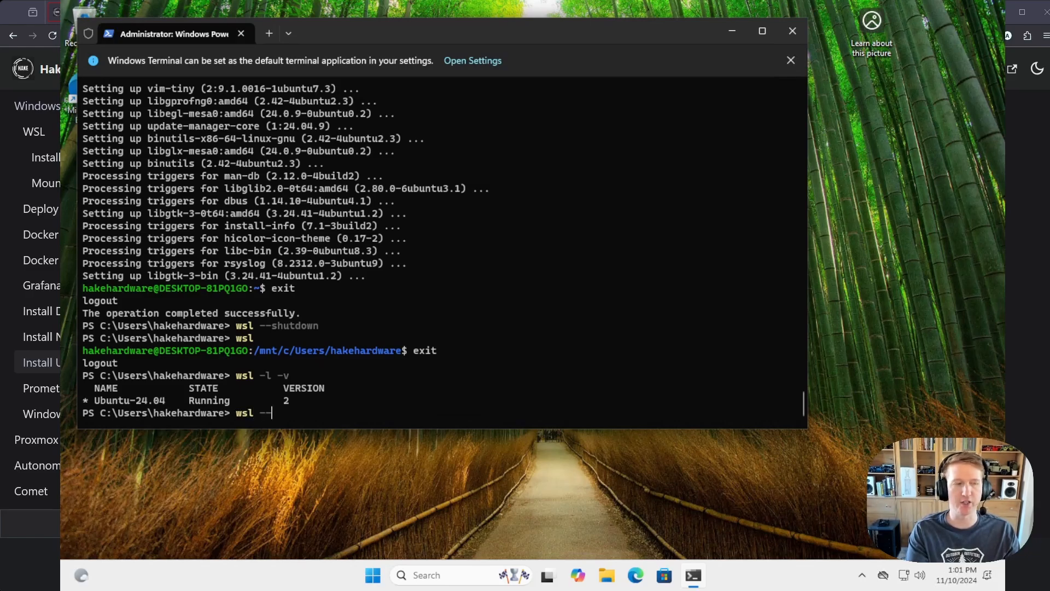
{"action": "type", "text": "-set-default"}
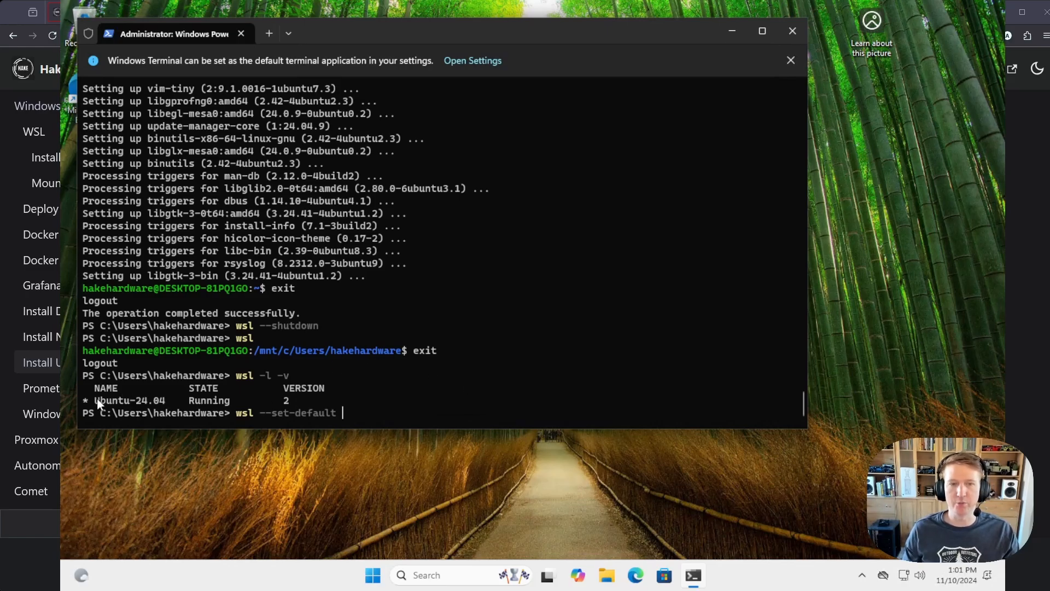
{"action": "double_click", "coordinate": [129, 400]}
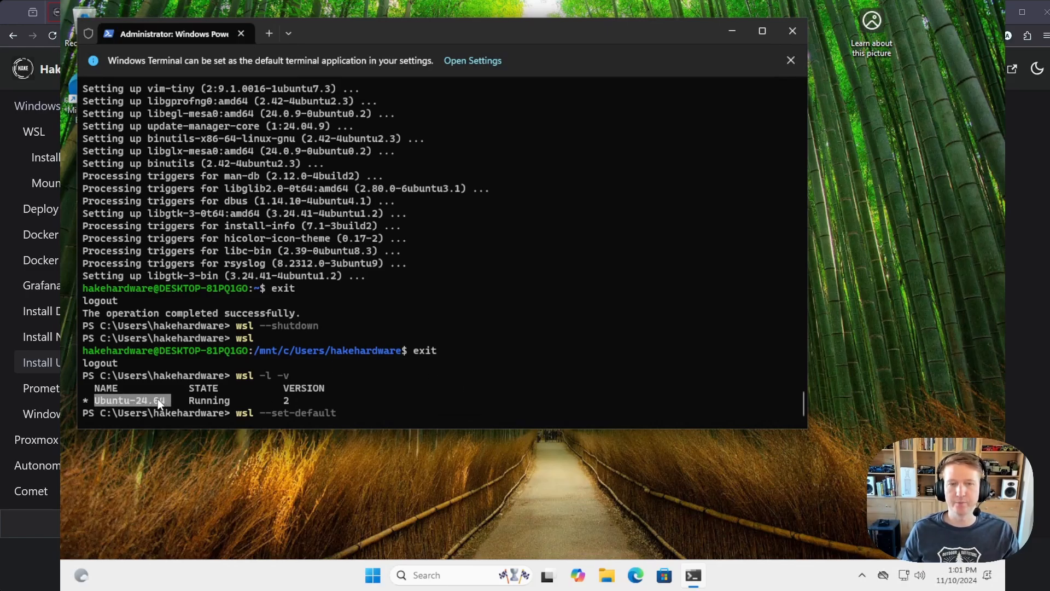